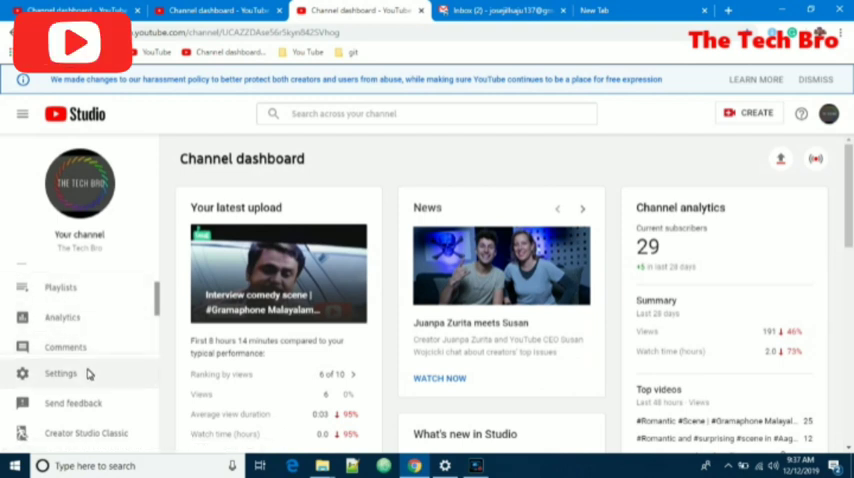
Step: Open the channel Settings dialog from the YouTube Studio sidebar
click(60, 372)
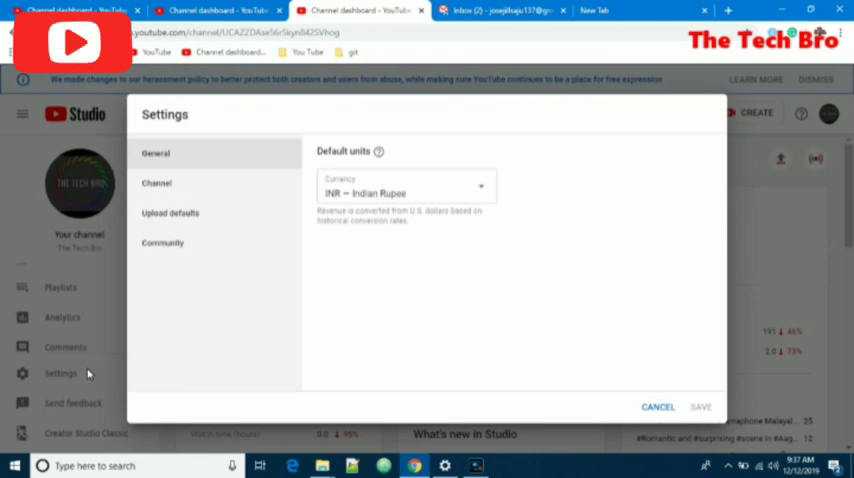
mouse_move(234, 252)
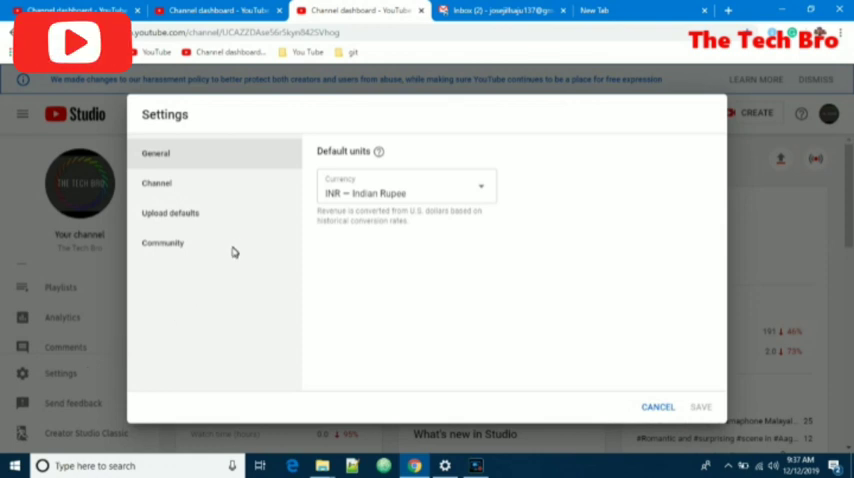
click(234, 184)
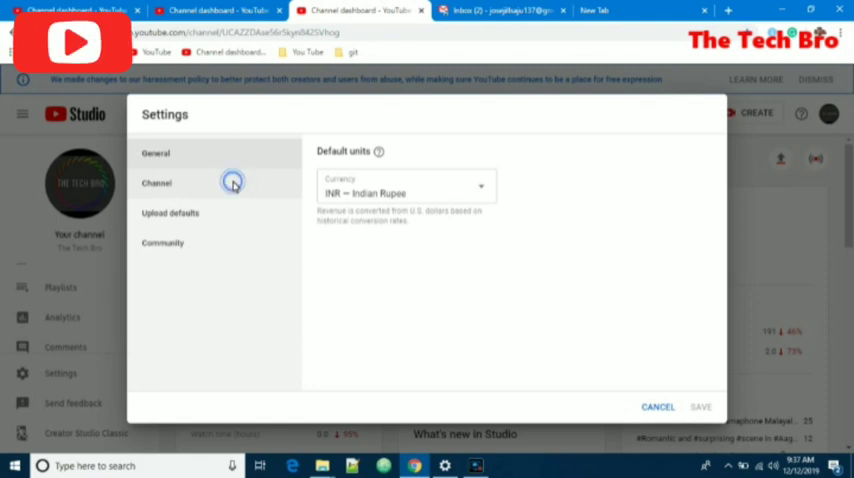
Step: Go to Channel > Advanced settings > Branding to see the current video watermark
click(156, 184)
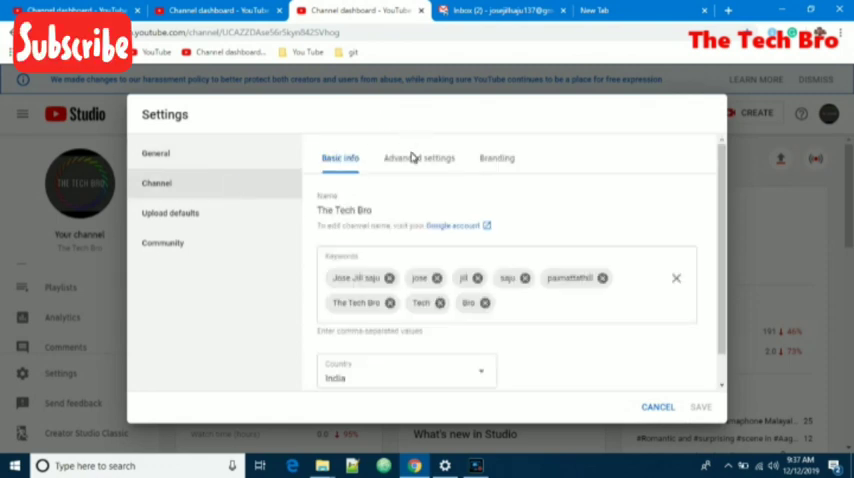
click(420, 156)
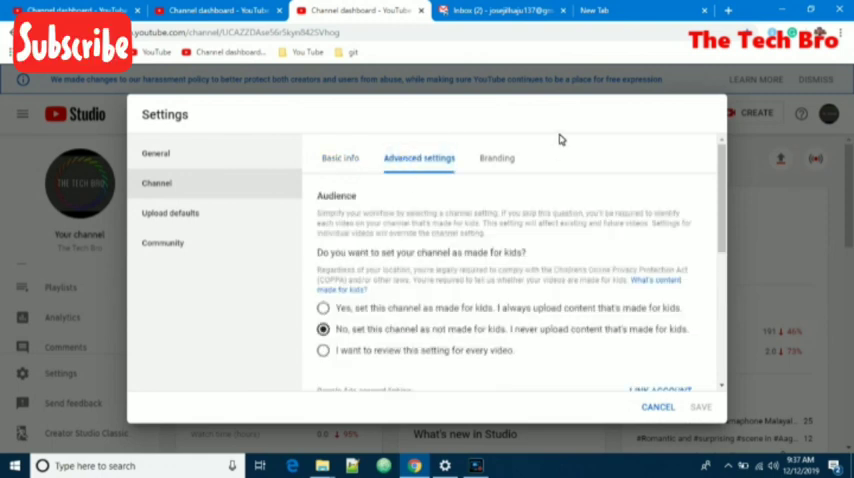
click(496, 158)
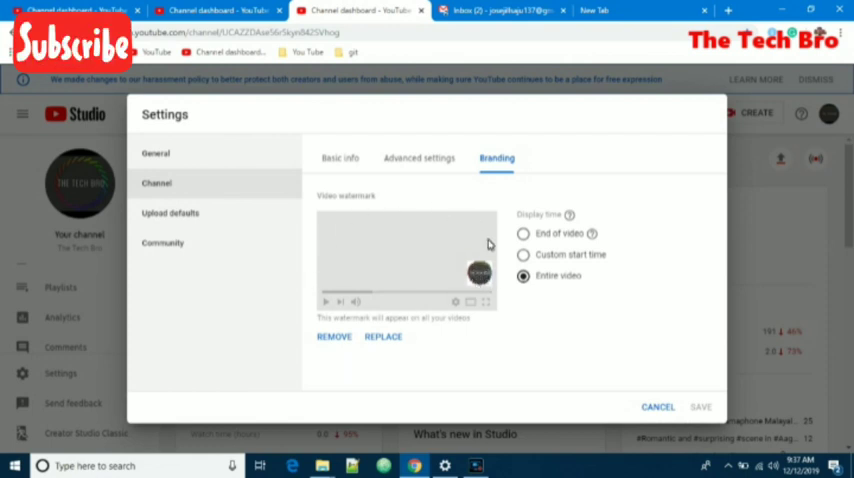
mouse_move(394, 290)
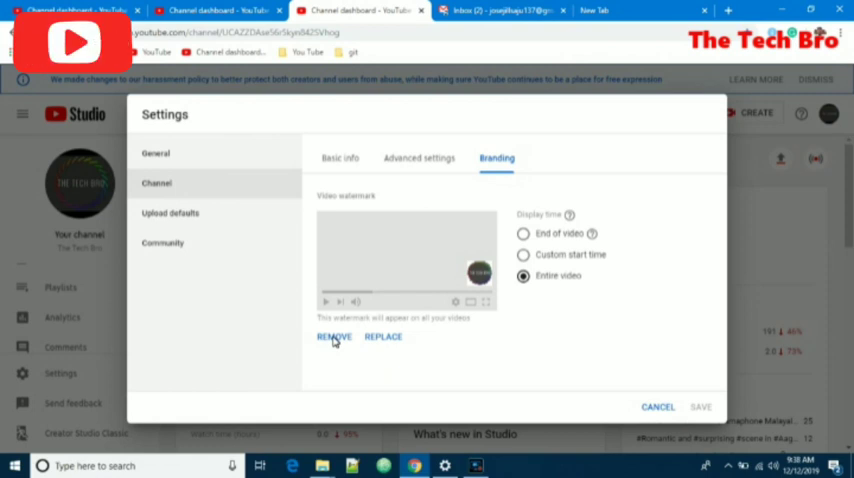
Step: Remove the existing video watermark from the Branding section
click(334, 336)
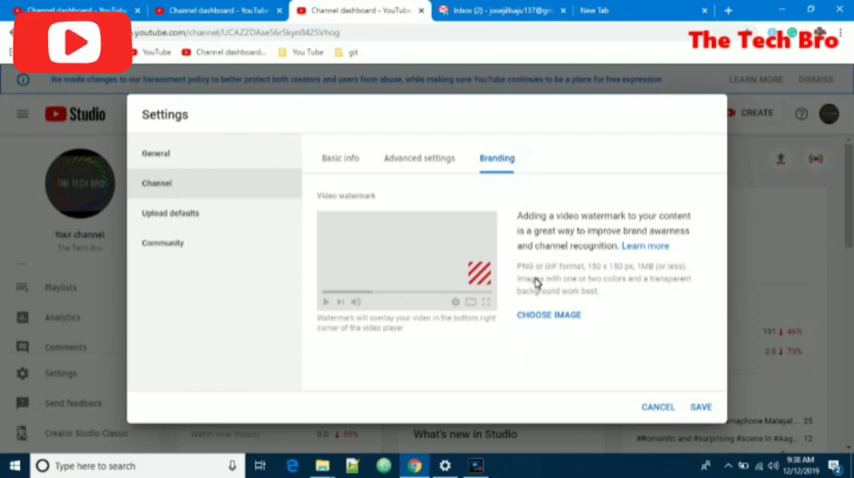
mouse_move(550, 300)
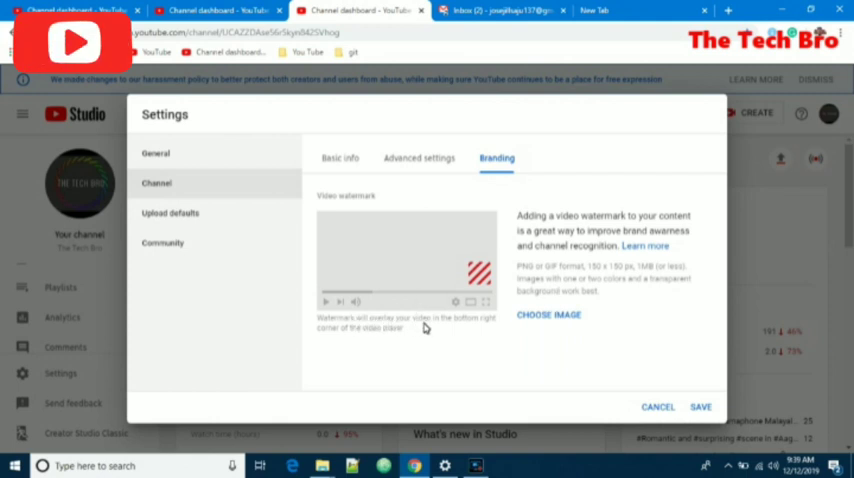
mouse_move(330, 336)
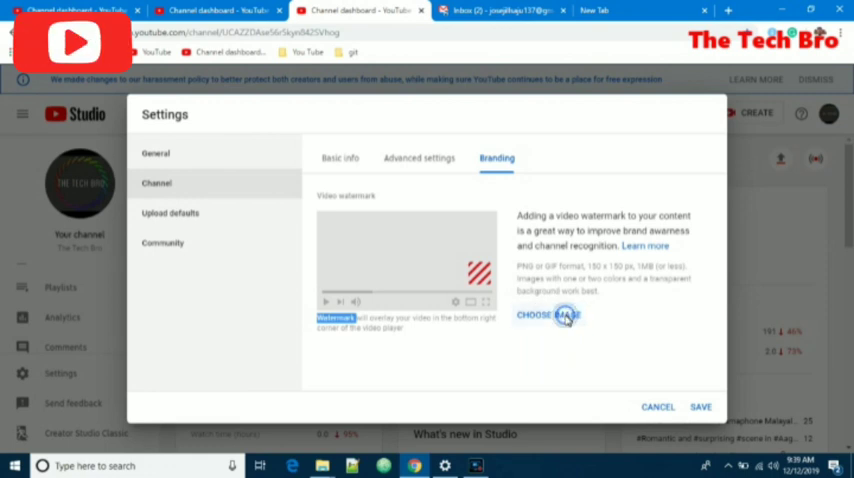
Step: Choose logo.gif from the Pictures folder as the new watermark image
click(548, 316)
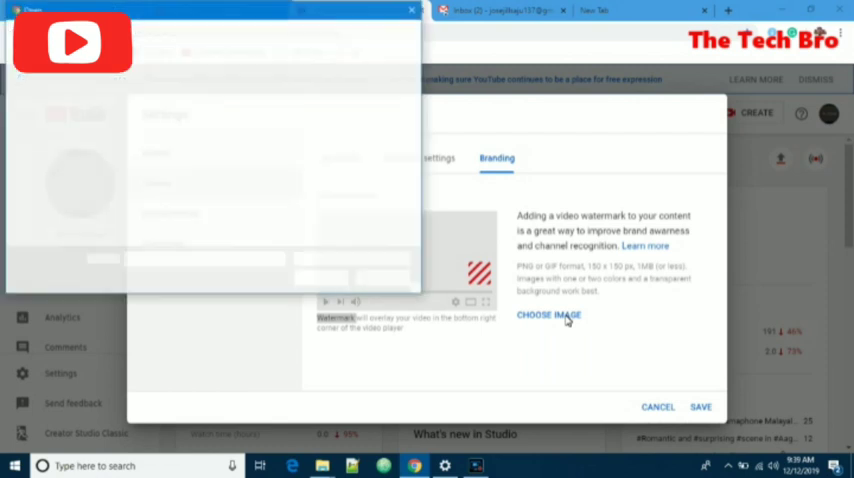
click(548, 316)
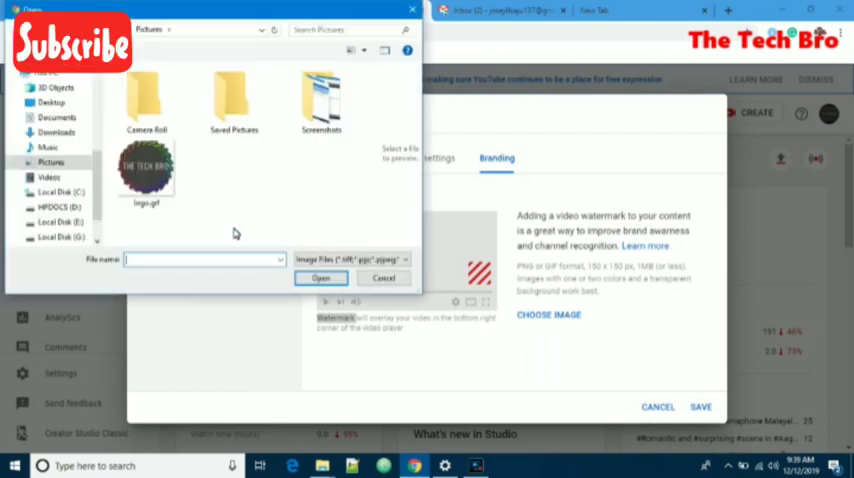
click(146, 170)
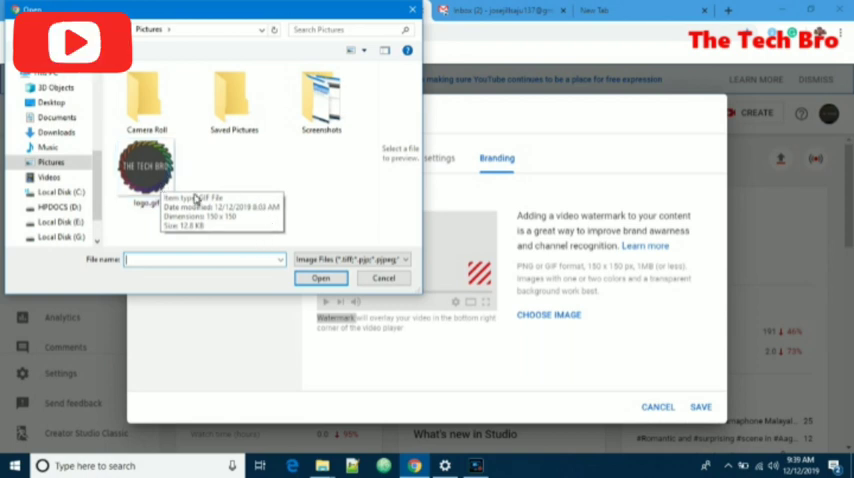
click(146, 170)
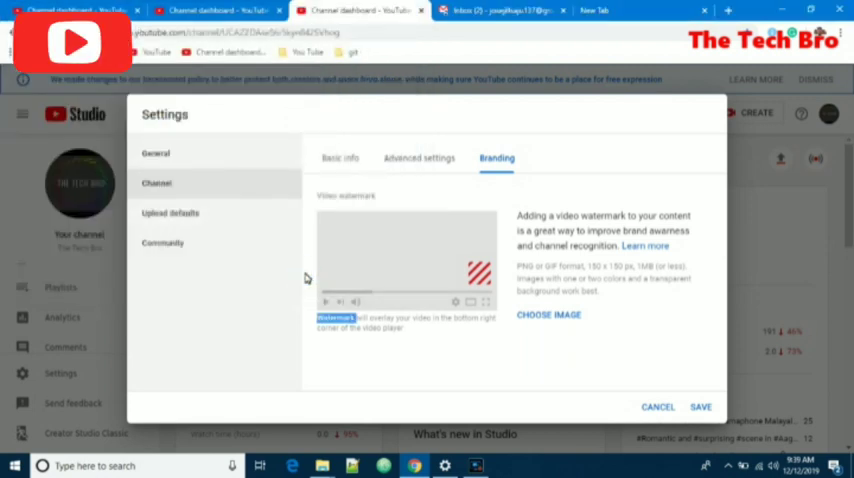
Step: Confirm logo.gif so it uploads as the channel's video watermark
click(548, 314)
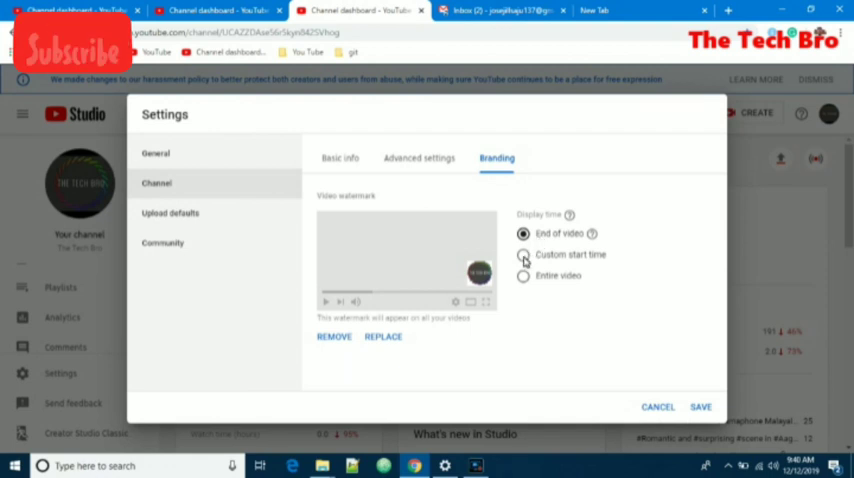
Step: Try a custom start time of 00:00, then set display time to Entire video and save
click(524, 254)
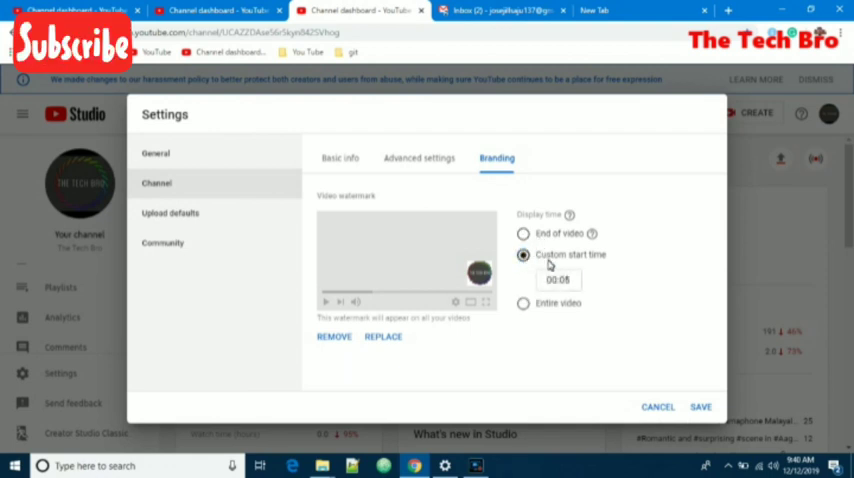
click(558, 280)
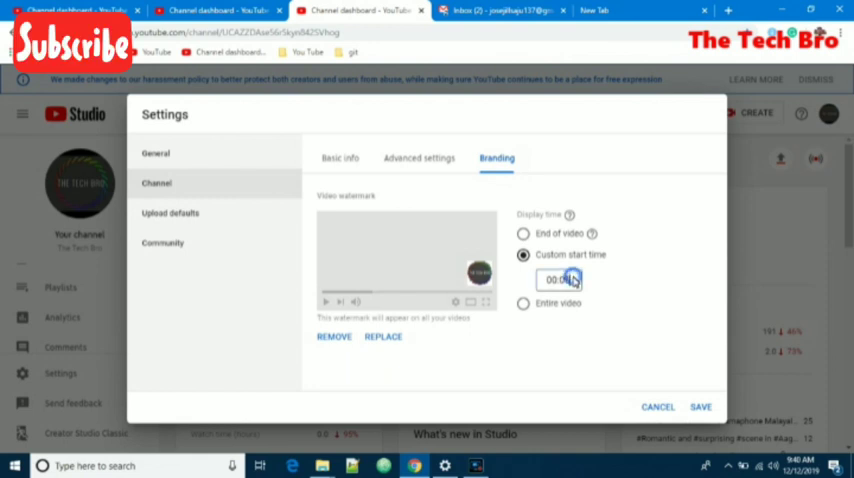
text(0:020)
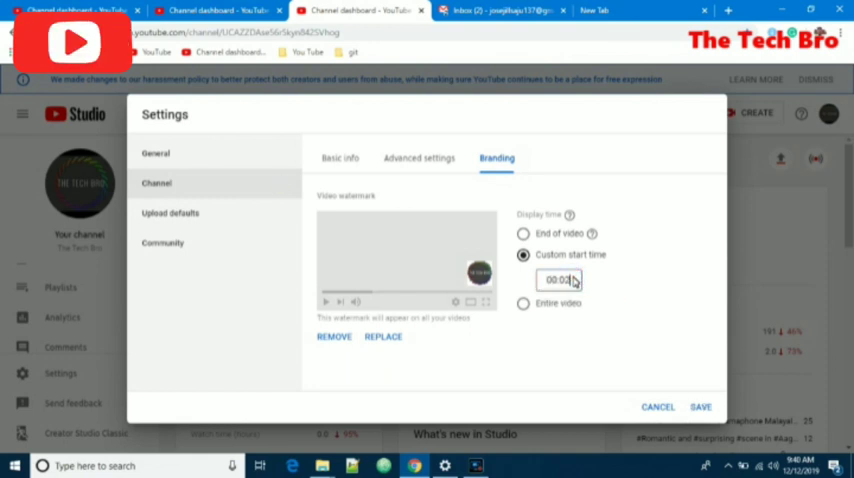
text(00:00)
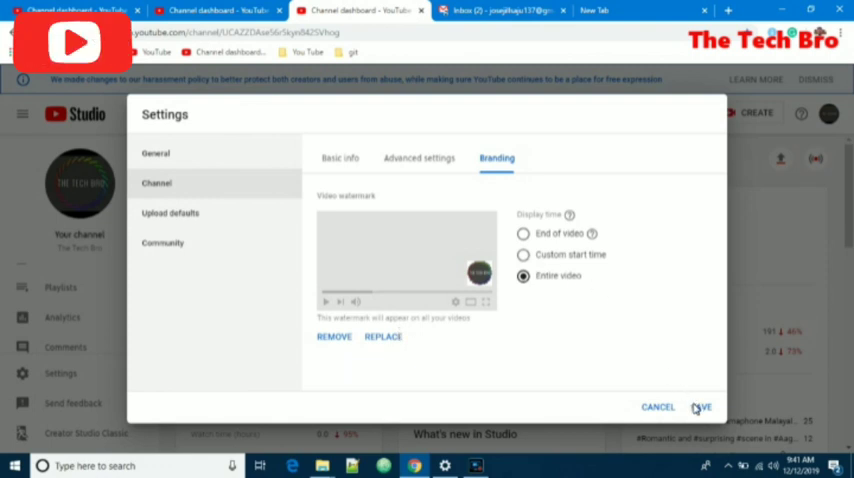
click(700, 406)
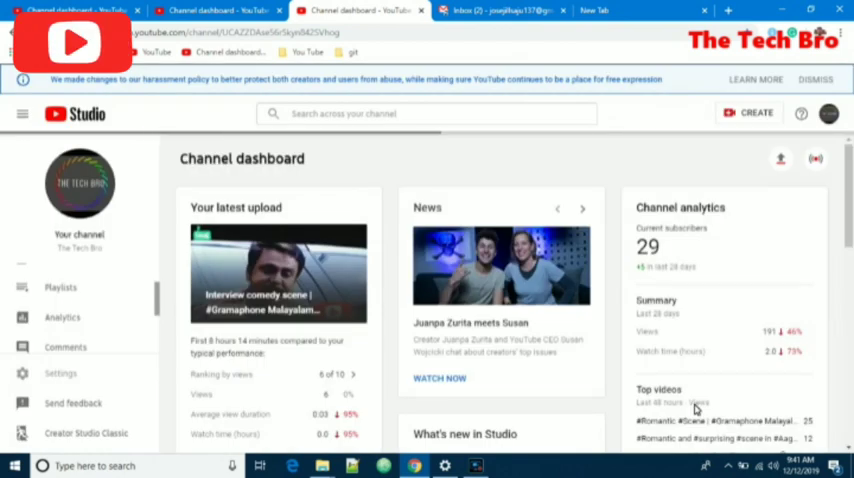